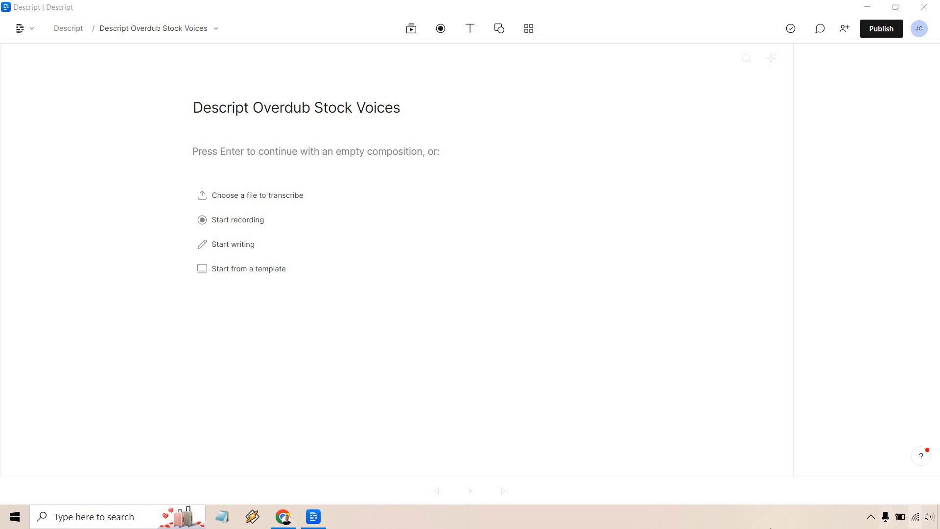
{"action": "mouse_move", "coordinate": [430, 188]}
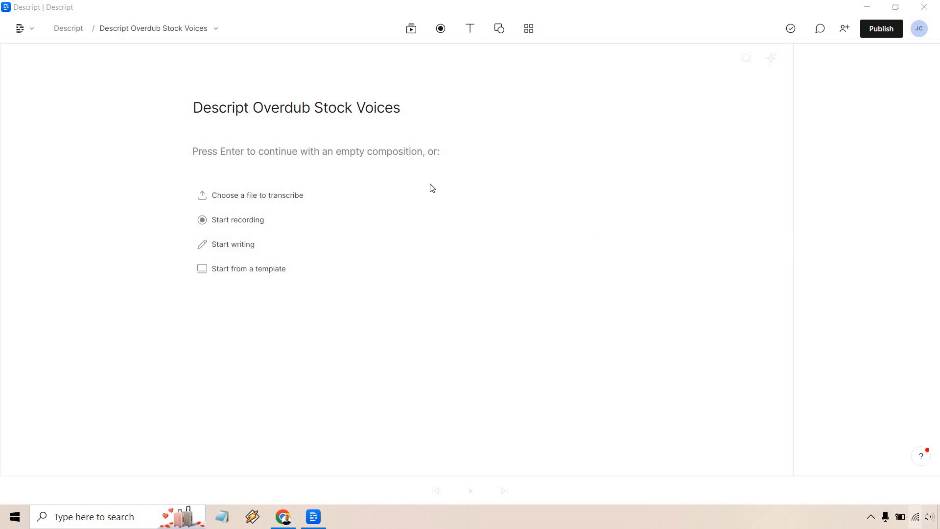
Start writing in the empty composition to add the focus and online-business script
{"action": "left_click", "coordinate": [232, 244]}
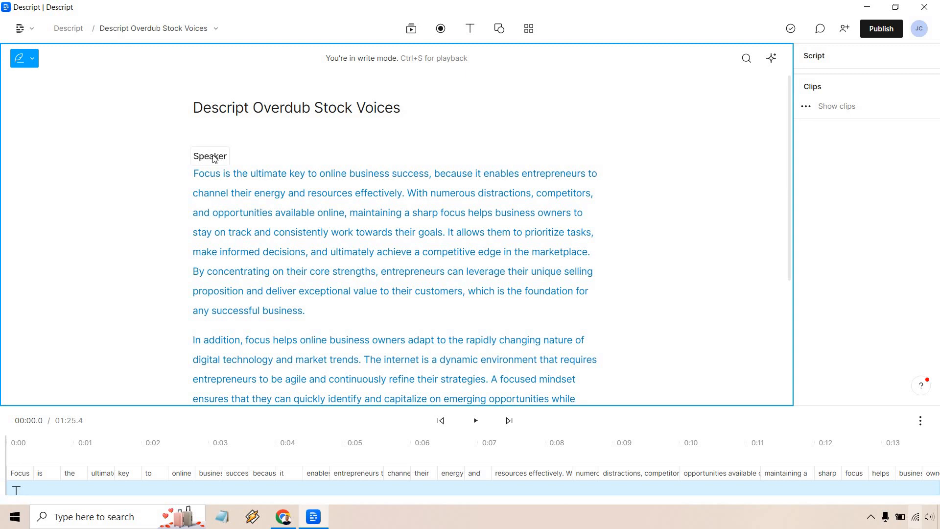
Set the script's speaker to the stock voice Don to generate narration
{"action": "left_click", "coordinate": [210, 156]}
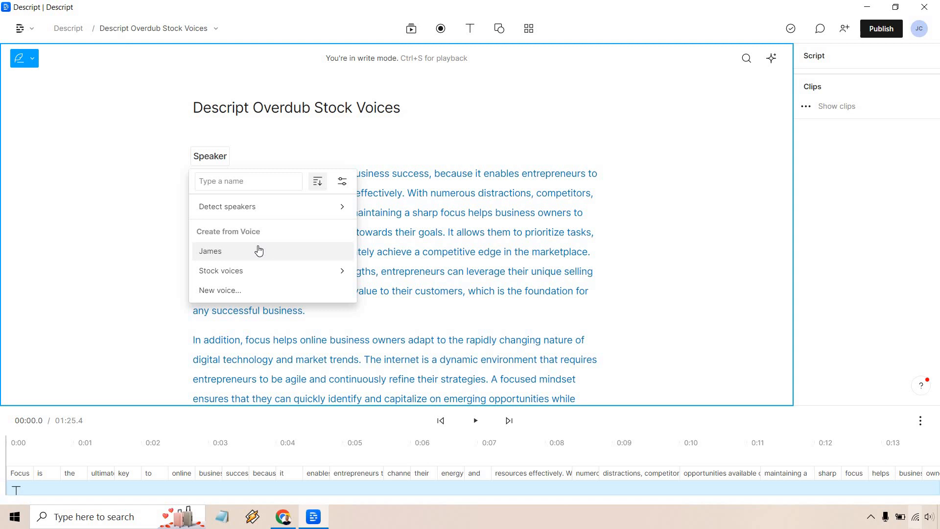
{"action": "left_click", "coordinate": [221, 271]}
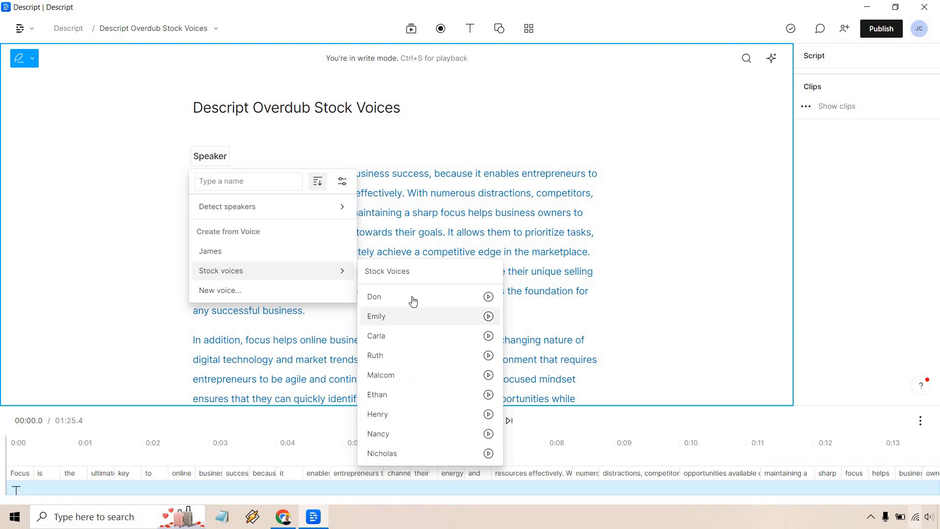
{"action": "left_click", "coordinate": [373, 296]}
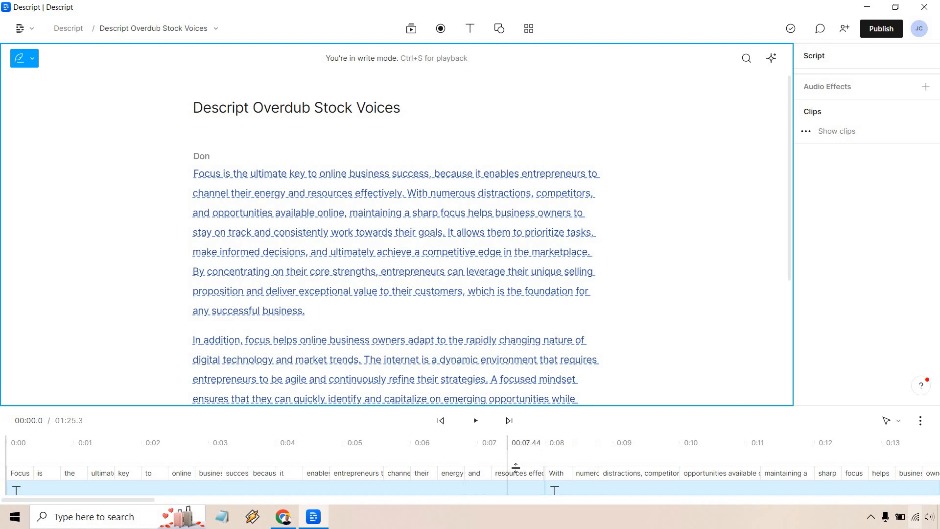
{"action": "mouse_move", "coordinate": [710, 256]}
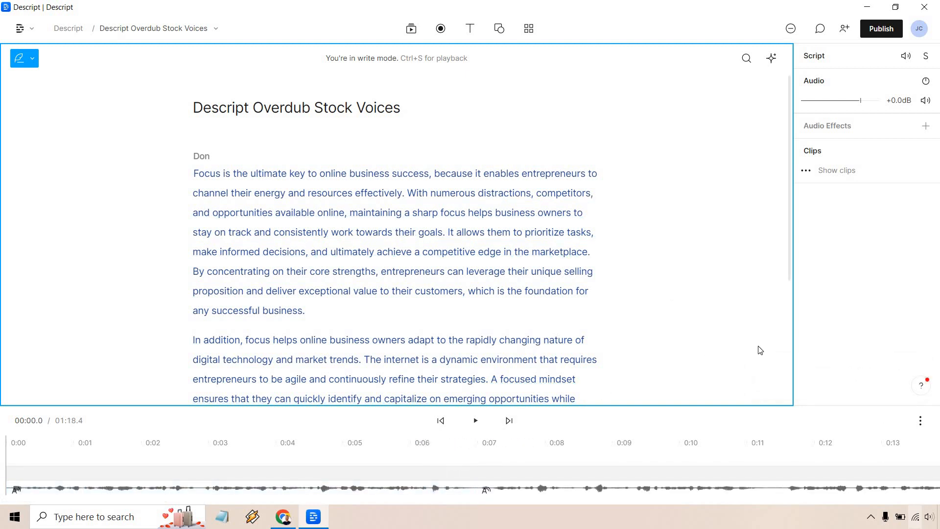
{"action": "mouse_move", "coordinate": [195, 184]}
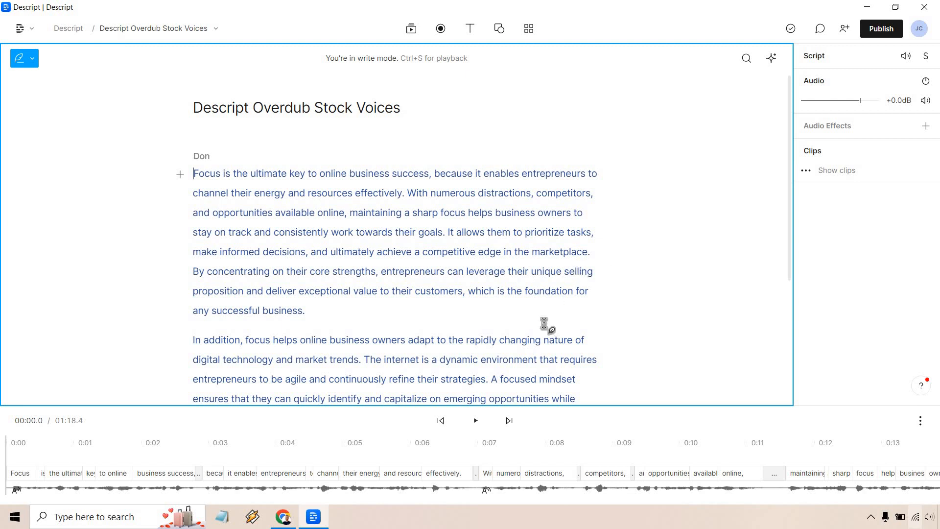
{"action": "left_click", "coordinate": [474, 420]}
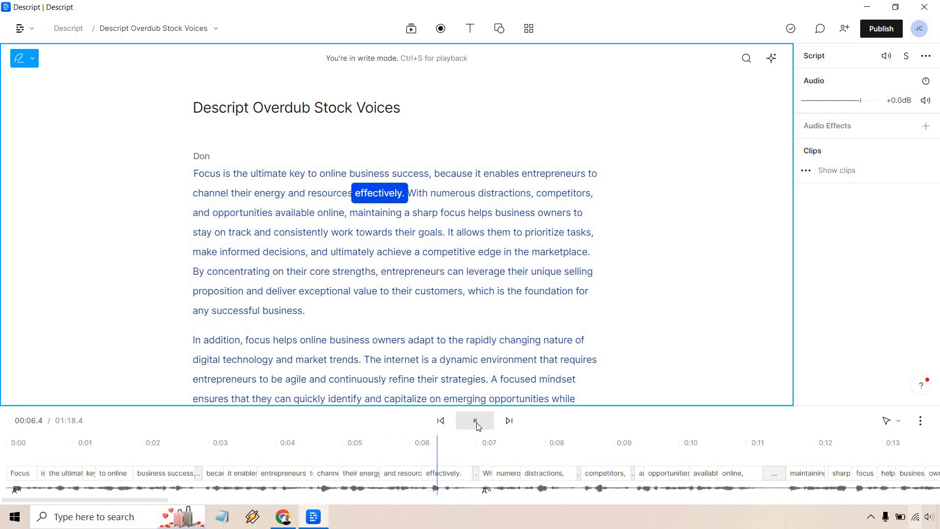
{"action": "left_click", "coordinate": [474, 420]}
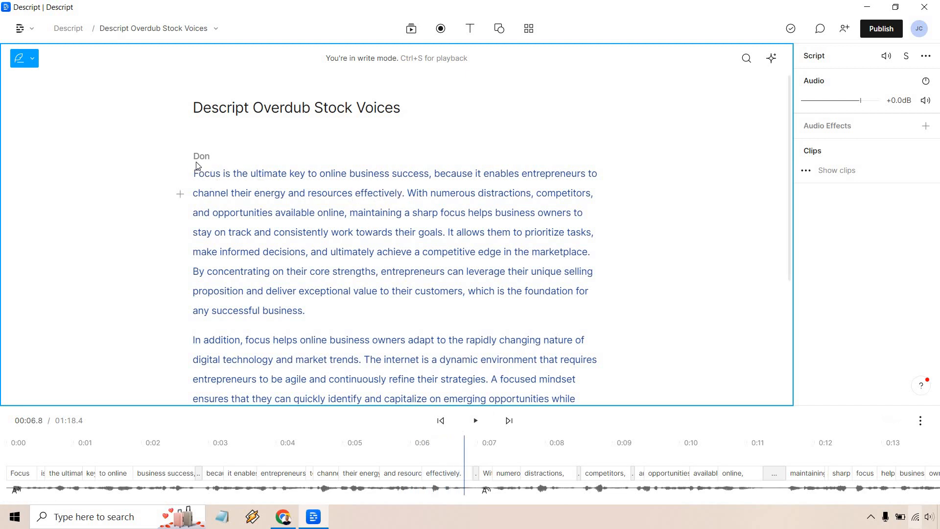
Switch the speaker to Don's Disgusted_2 variant and play the regenerated narration
{"action": "left_click", "coordinate": [201, 155]}
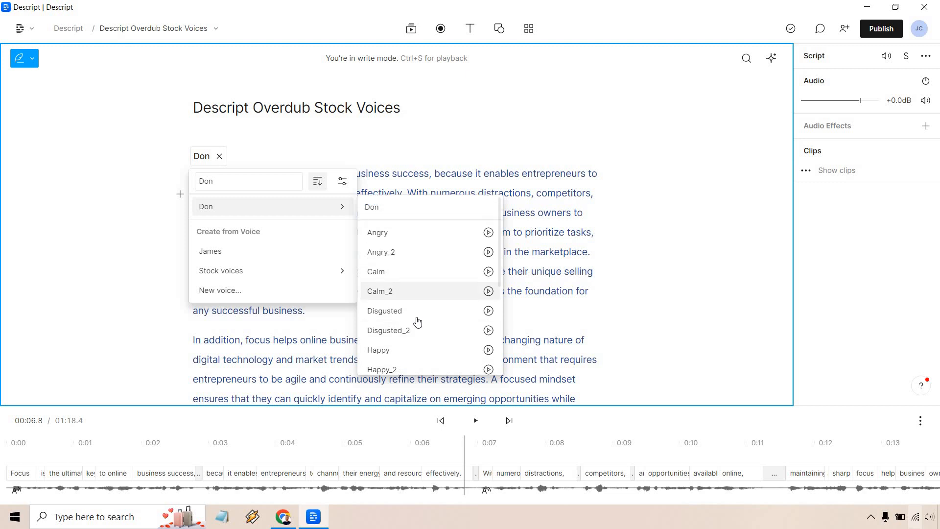
{"action": "left_click", "coordinate": [389, 329]}
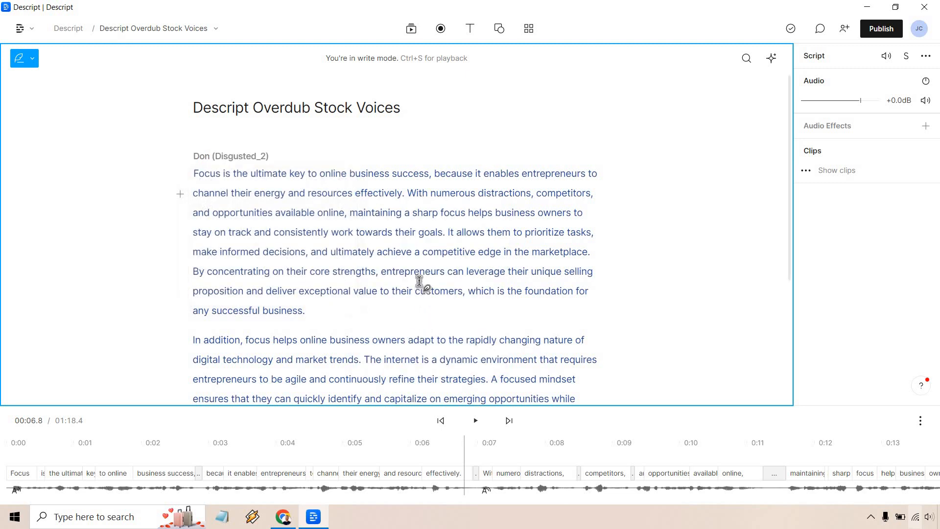
{"action": "mouse_move", "coordinate": [420, 273]}
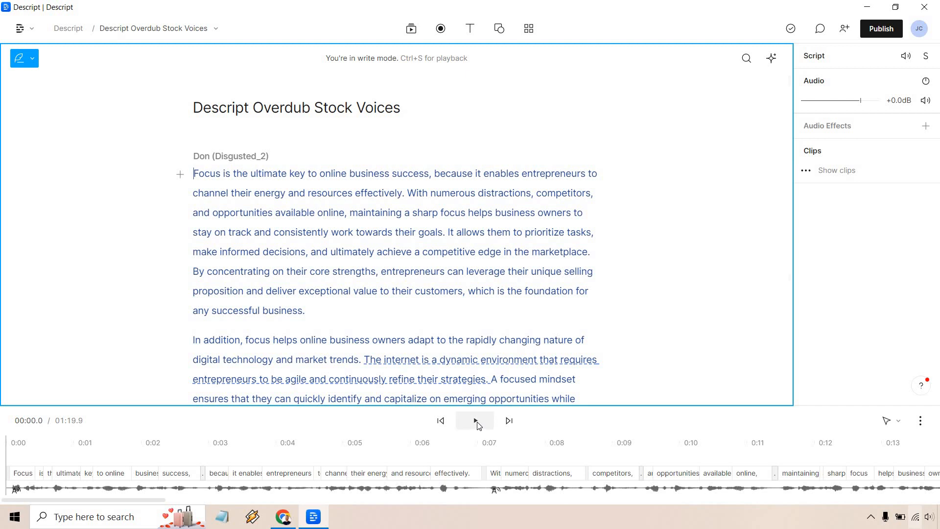
{"action": "left_click", "coordinate": [474, 420]}
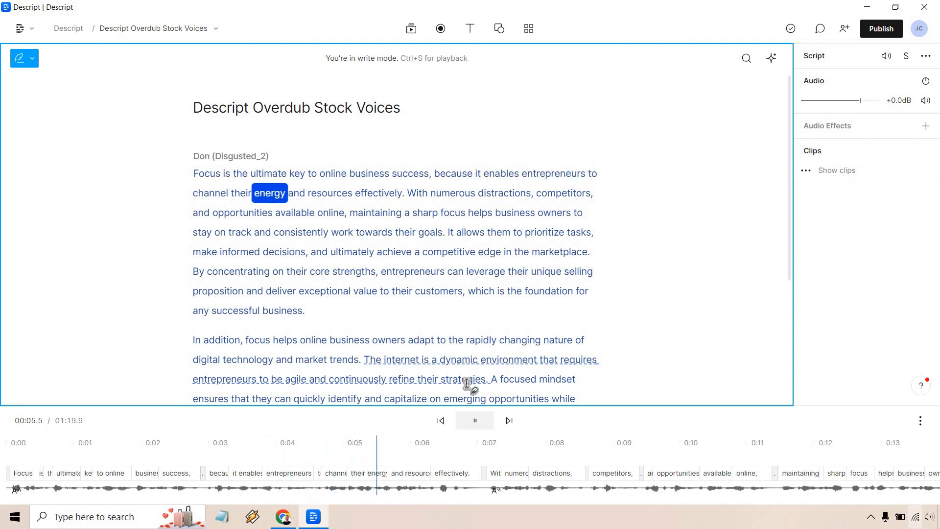
Switch the speaker to Don's Happy_2 variant and play it from the start
{"action": "left_click", "coordinate": [475, 419]}
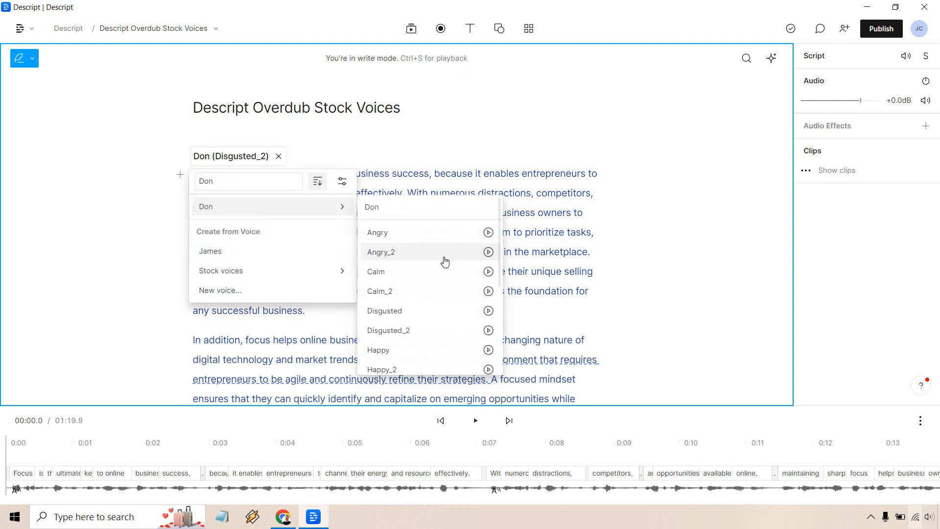
{"action": "scroll", "scroll_direction": "down", "scroll_amount": 3}
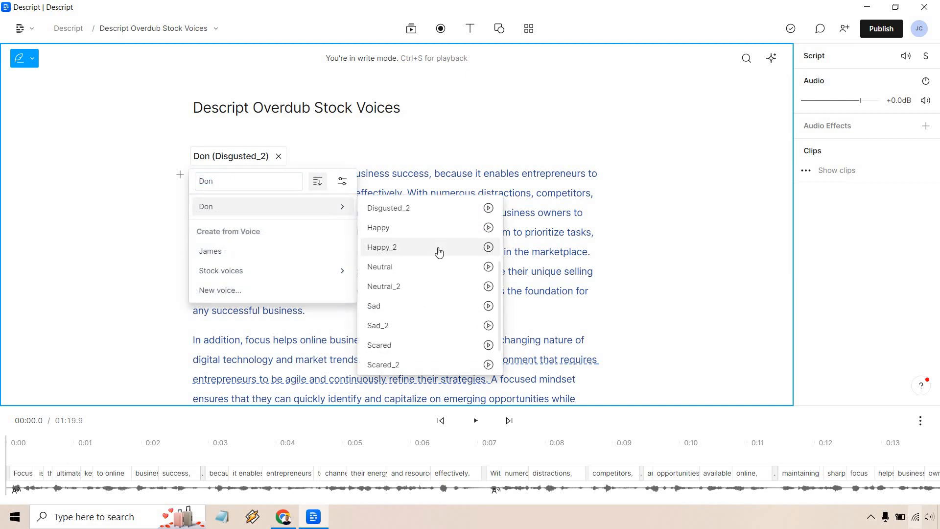
{"action": "left_click", "coordinate": [382, 246]}
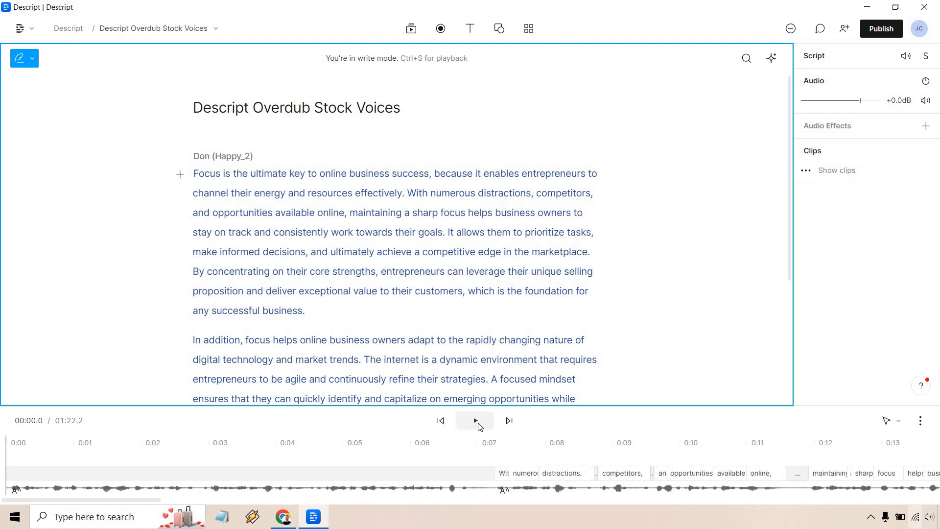
{"action": "left_click", "coordinate": [475, 420]}
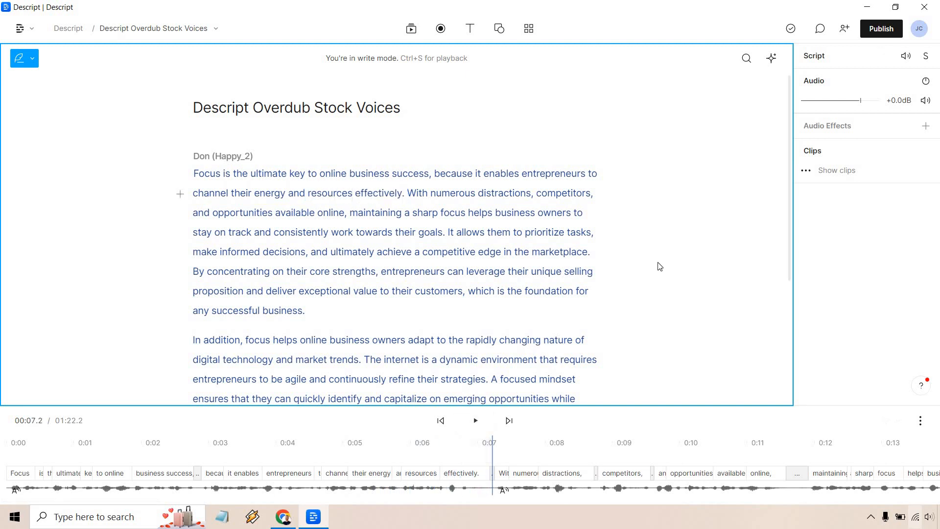
{"action": "mouse_move", "coordinate": [658, 267]}
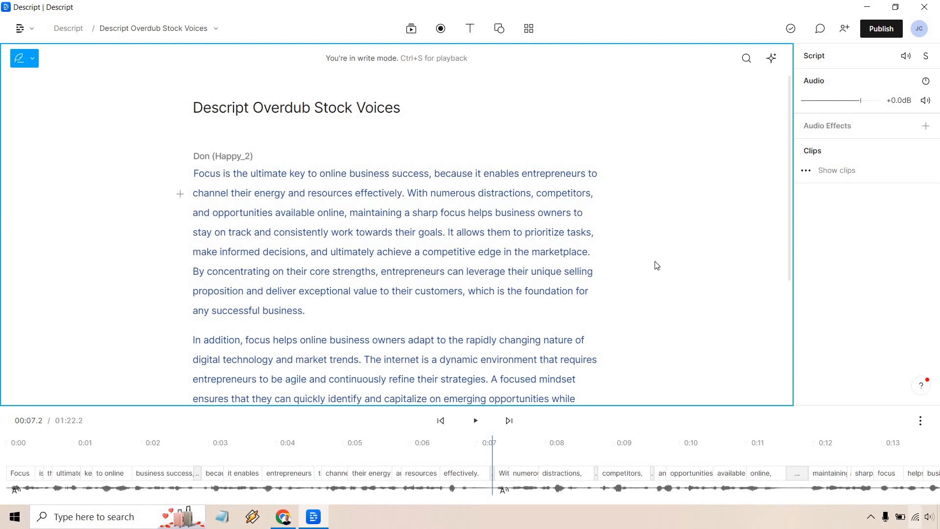
{"action": "mouse_move", "coordinate": [182, 142]}
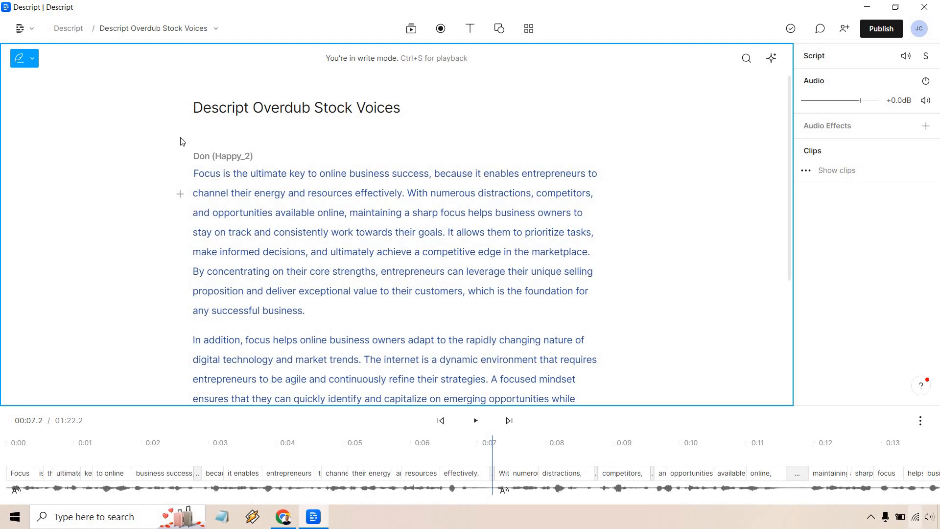
{"action": "mouse_move", "coordinate": [617, 187]}
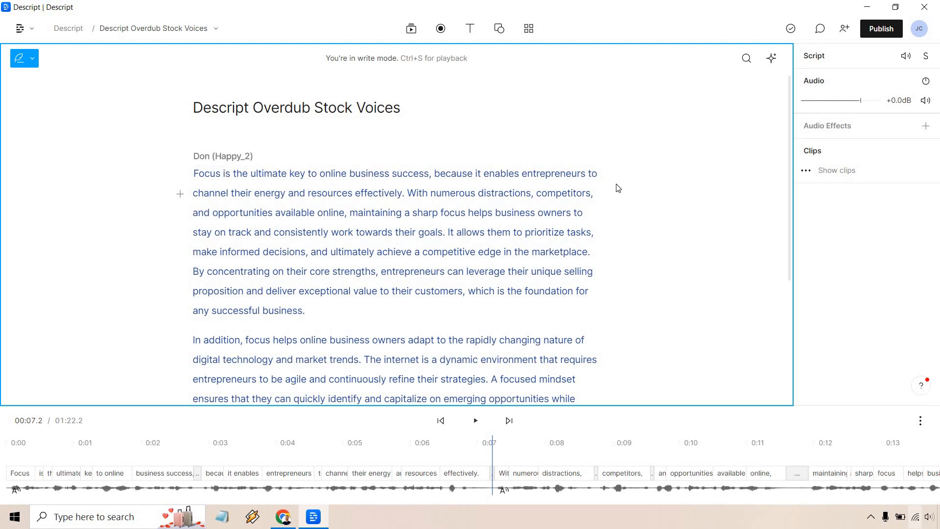
{"action": "mouse_move", "coordinate": [617, 182]}
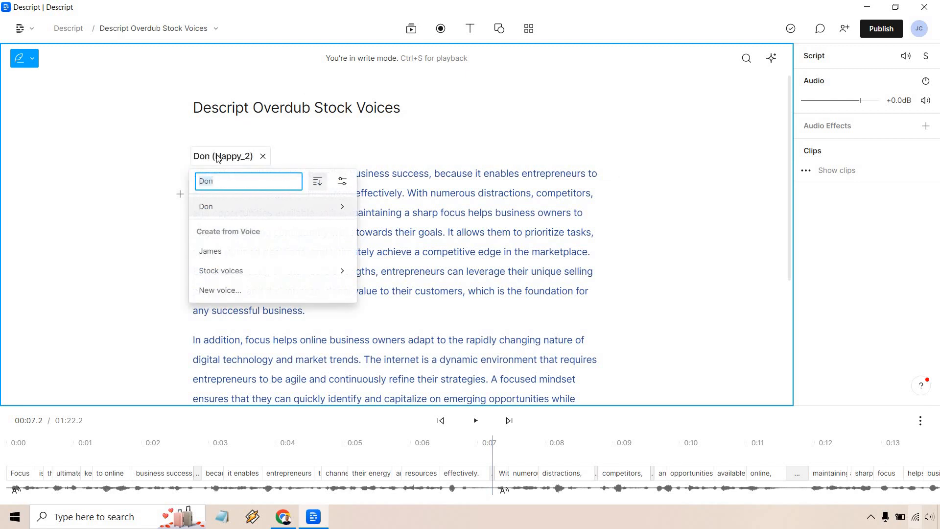
Make stock voice Carla the speaker, play briefly, and reopen the voice choices
{"action": "left_click", "coordinate": [221, 271]}
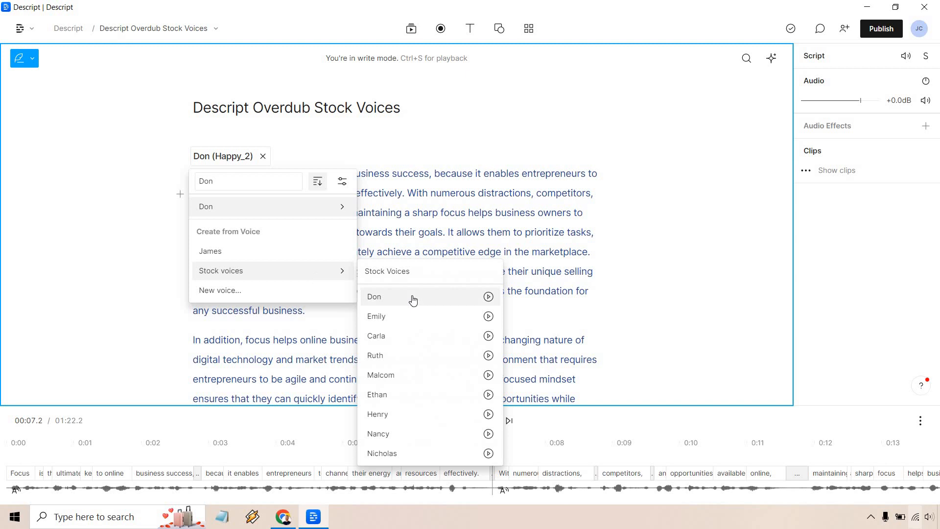
{"action": "mouse_move", "coordinate": [411, 355]}
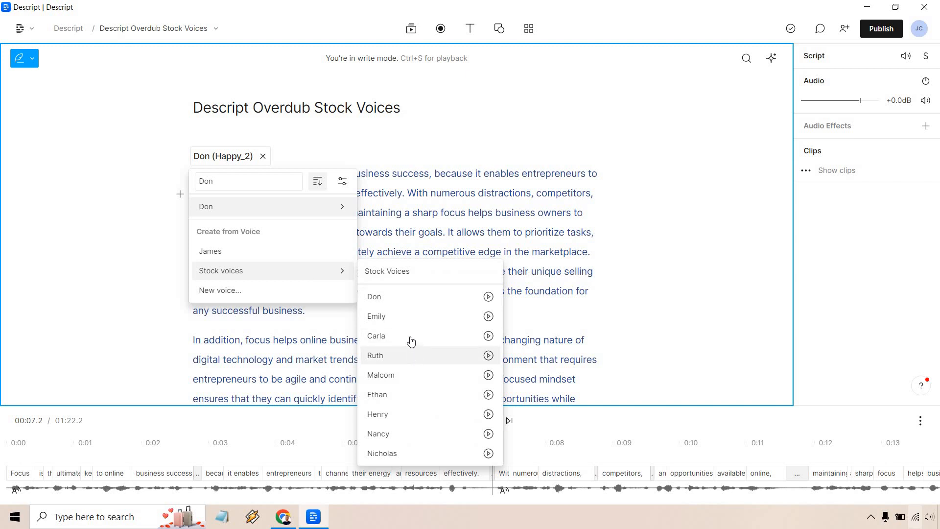
{"action": "left_click", "coordinate": [376, 336]}
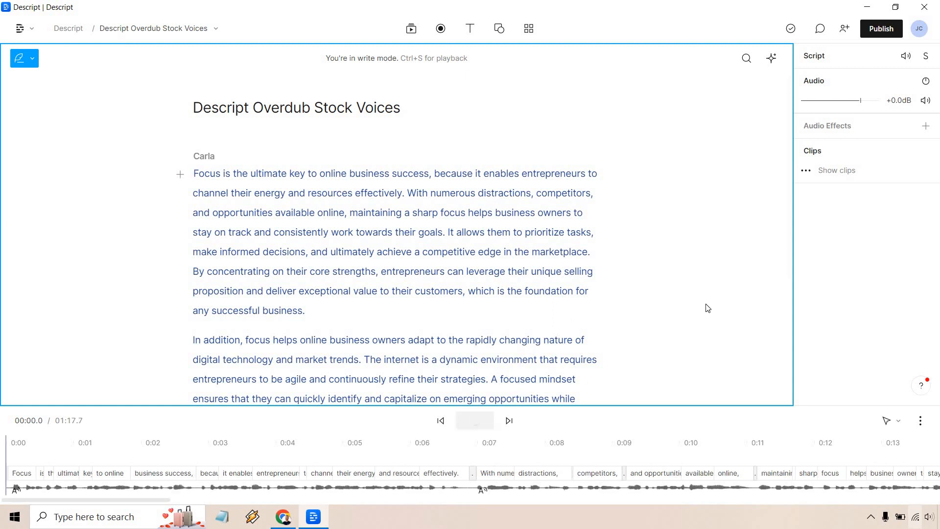
{"action": "left_click", "coordinate": [474, 420]}
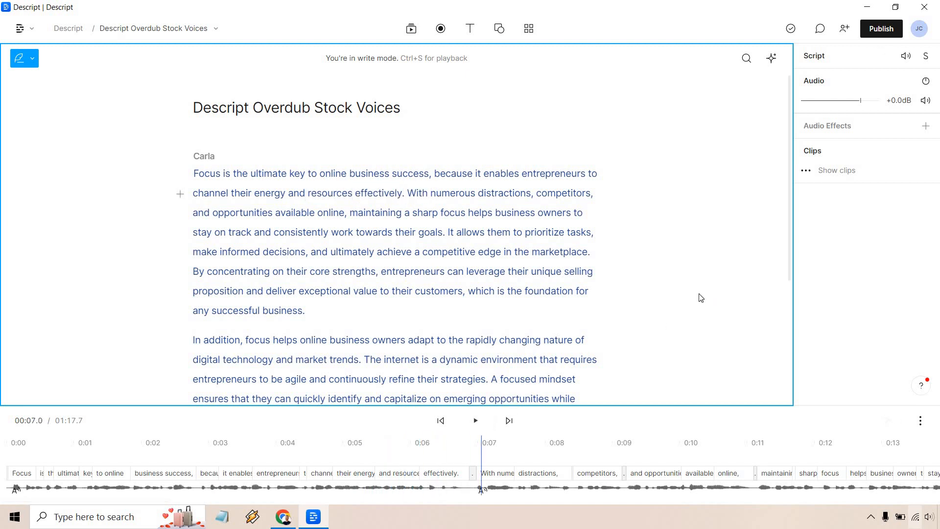
{"action": "mouse_move", "coordinate": [192, 176]}
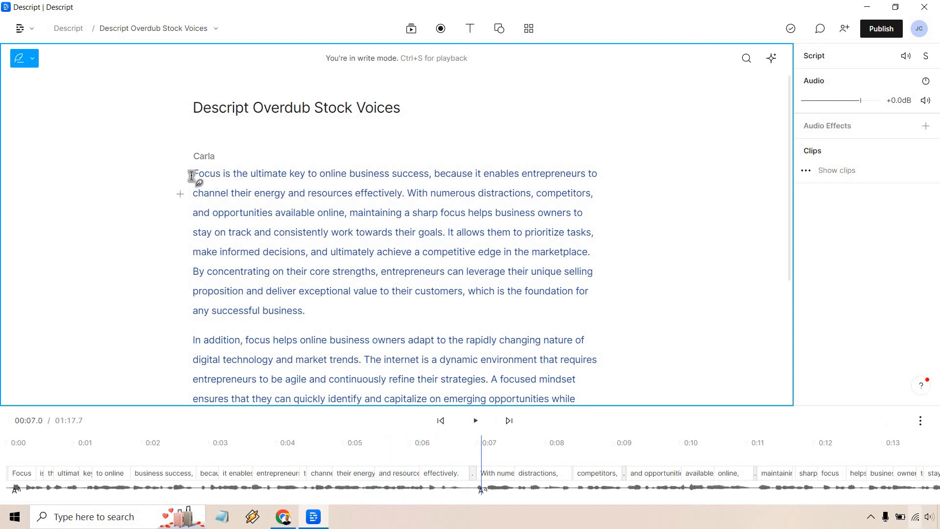
{"action": "left_click", "coordinate": [203, 155]}
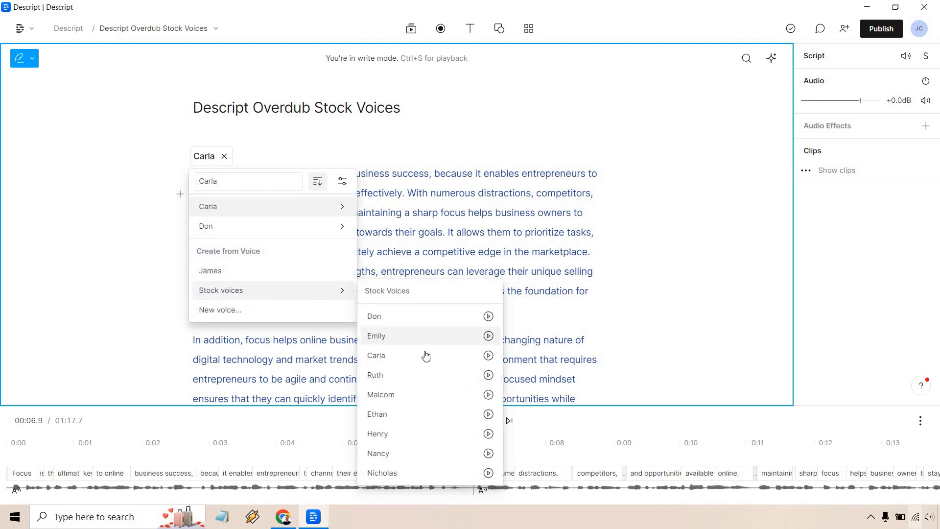
Make Ethan the speaker, play the opening lines, then stop at the script start
{"action": "left_click", "coordinate": [377, 413]}
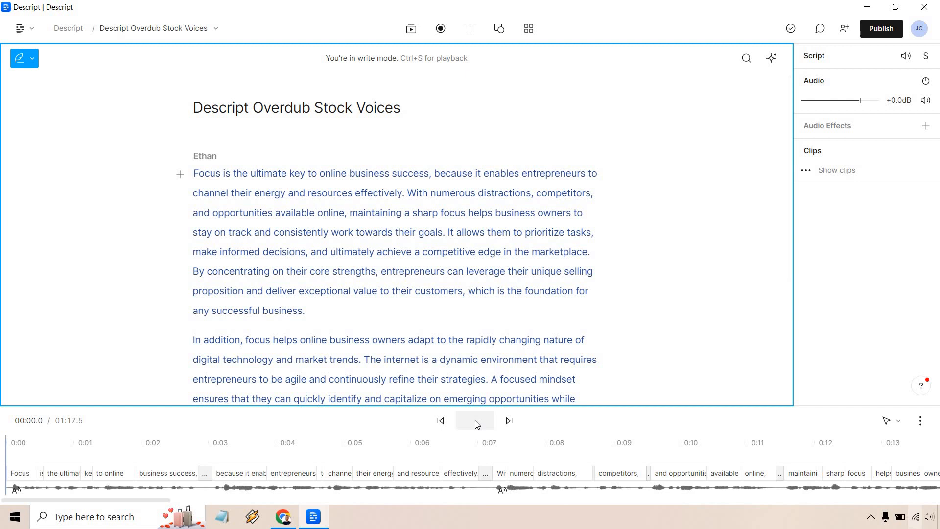
{"action": "left_click", "coordinate": [474, 420]}
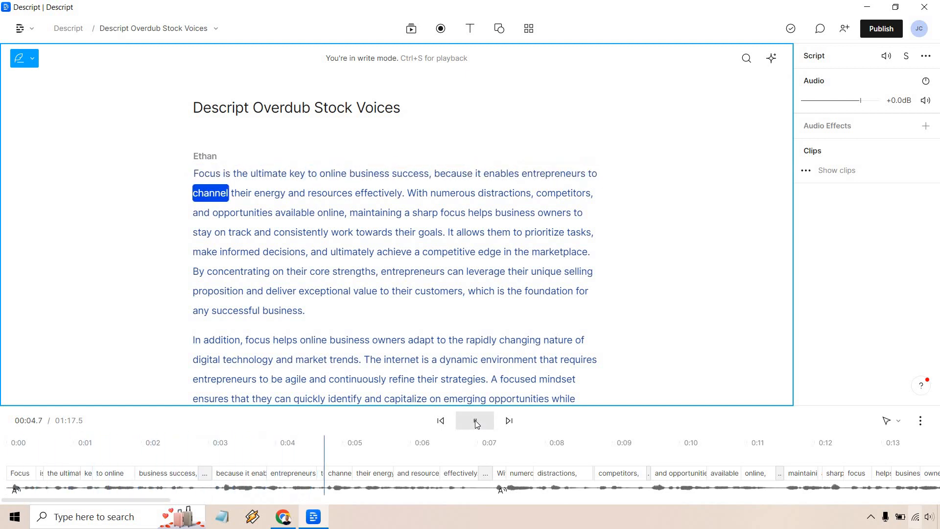
{"action": "left_click", "coordinate": [474, 420]}
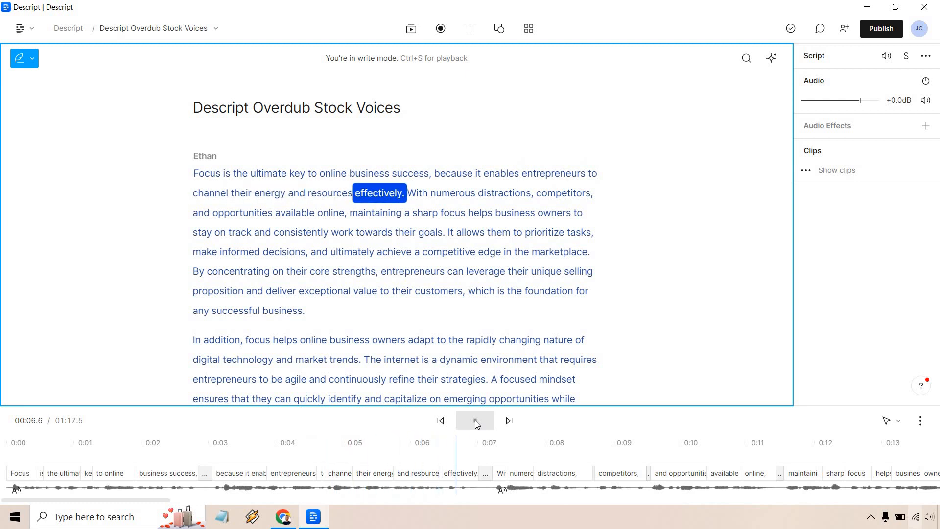
{"action": "left_click", "coordinate": [475, 419]}
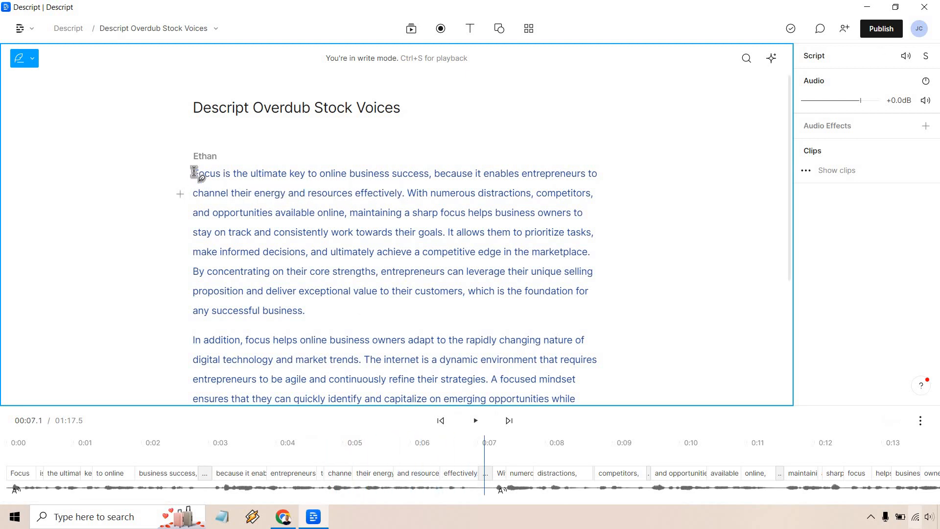
{"action": "left_click", "coordinate": [204, 155]}
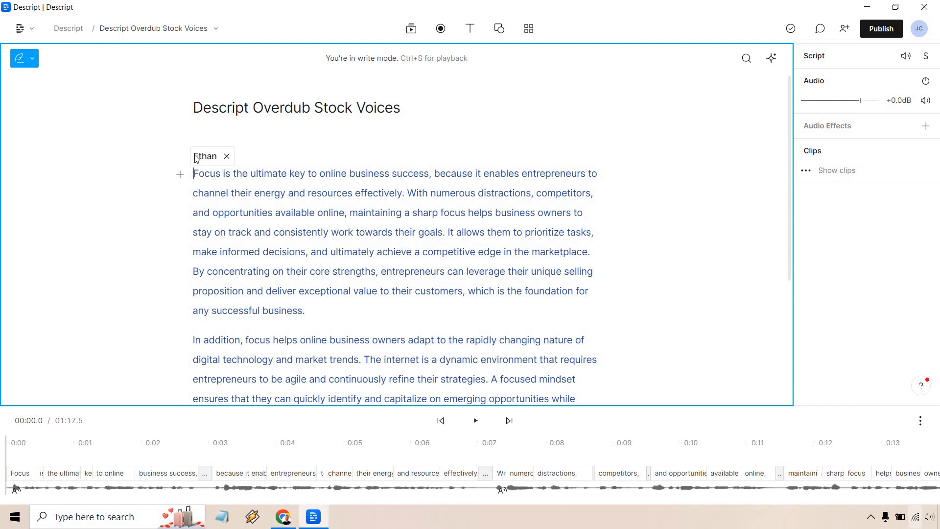
Select stock voice Nancy, play the first sentences, stop, and reopen the voice menu
{"action": "left_click", "coordinate": [206, 156]}
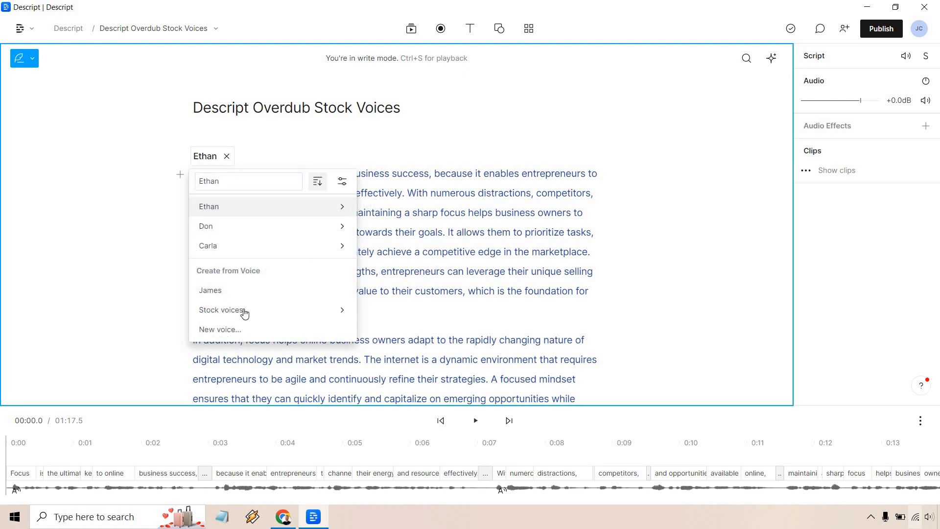
{"action": "left_click", "coordinate": [221, 309]}
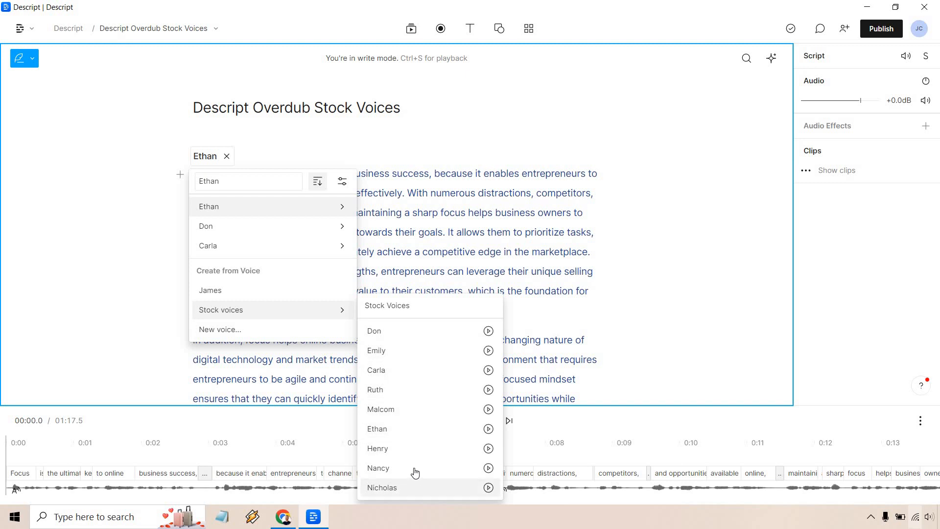
{"action": "left_click", "coordinate": [378, 468]}
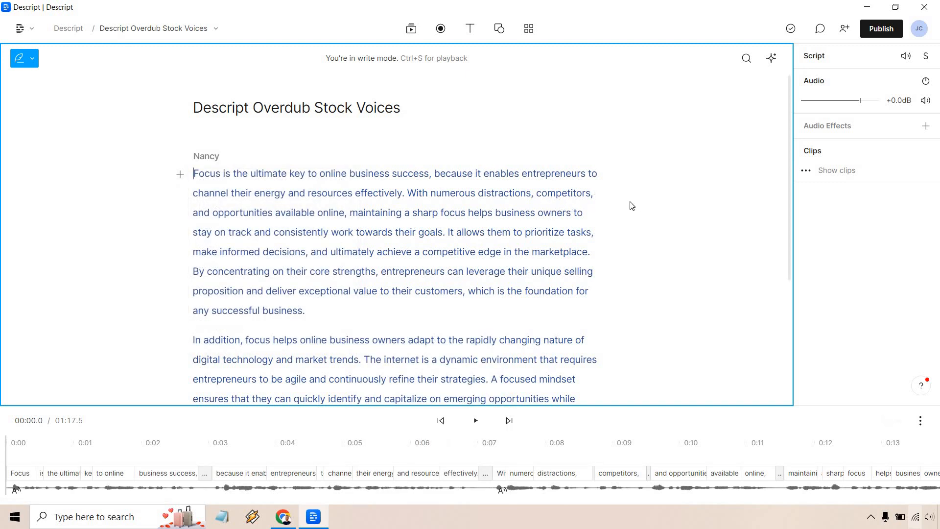
{"action": "left_click", "coordinate": [475, 420]}
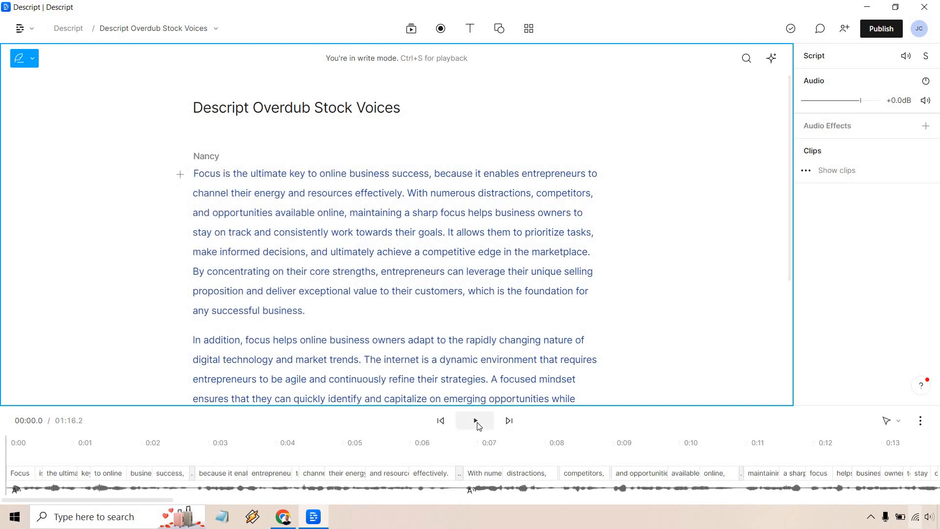
{"action": "left_click", "coordinate": [474, 420]}
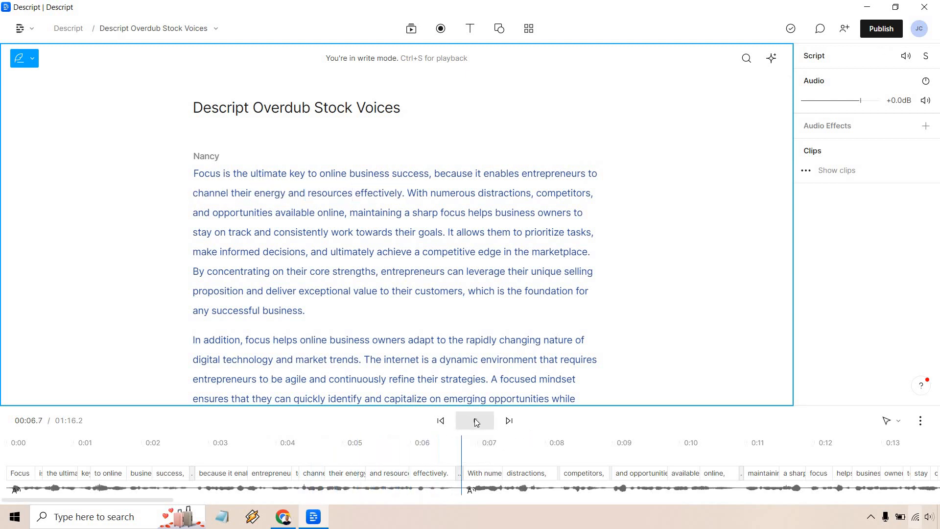
{"action": "left_click", "coordinate": [475, 420]}
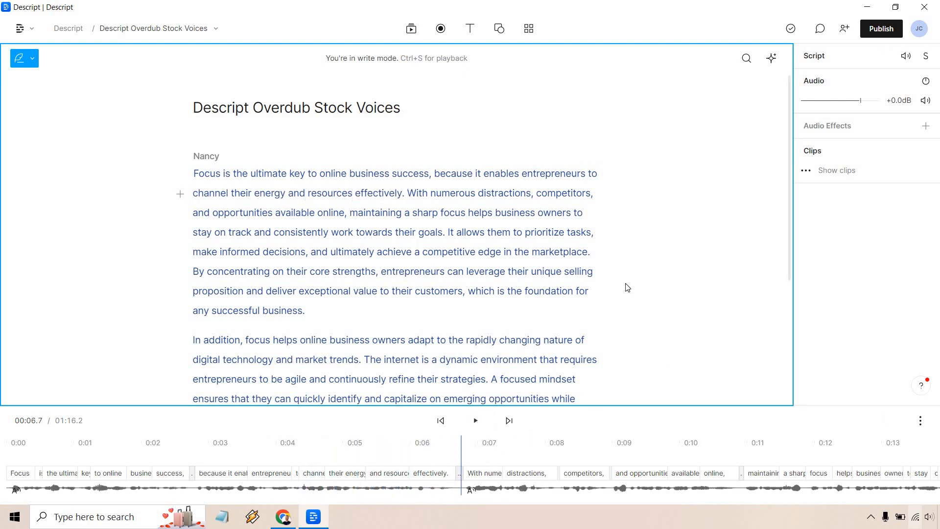
{"action": "left_click", "coordinate": [206, 156]}
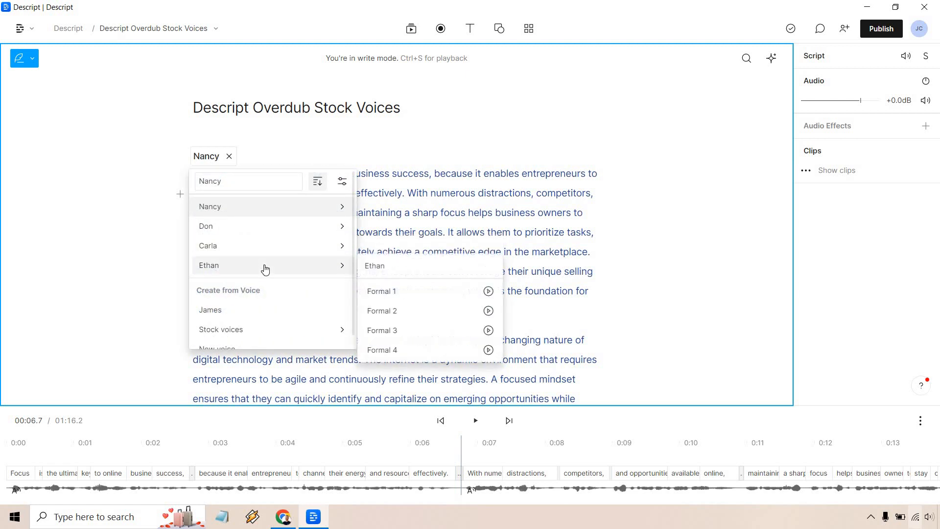
{"action": "mouse_move", "coordinate": [258, 206]}
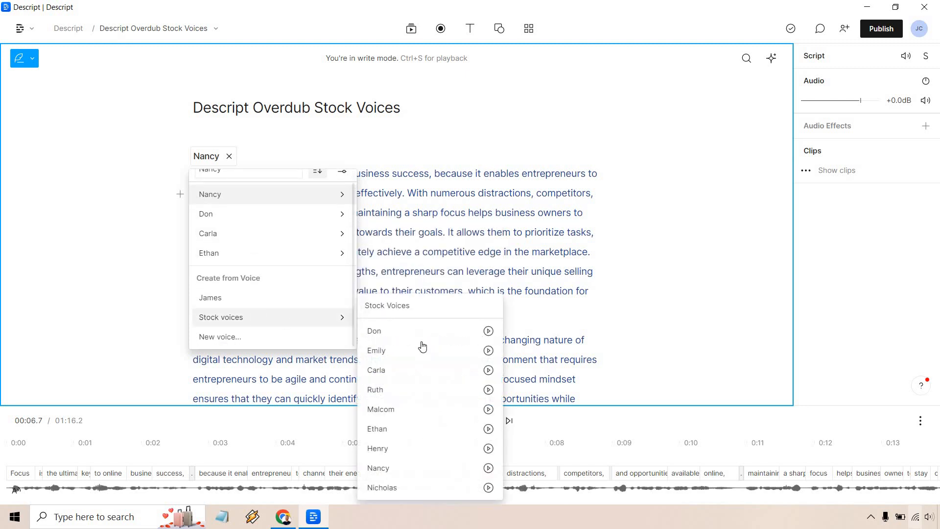
{"action": "mouse_move", "coordinate": [610, 227]}
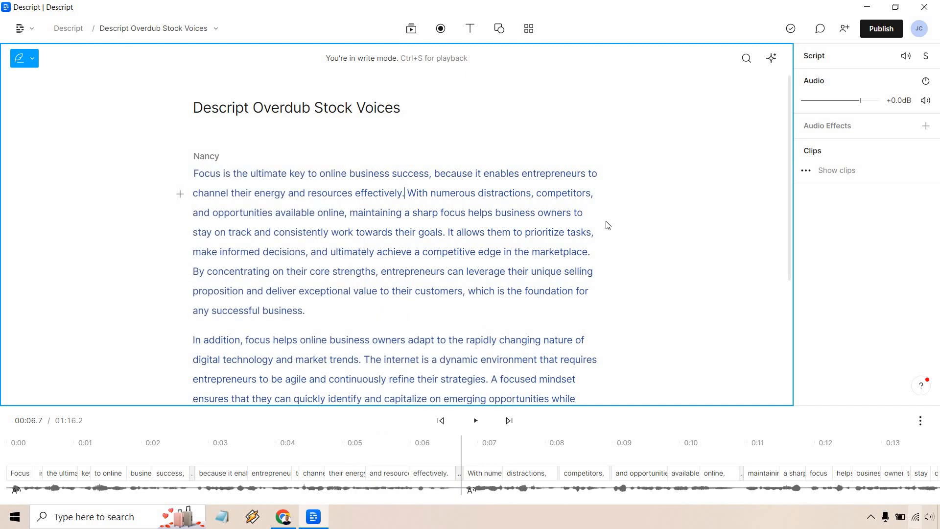
{"action": "mouse_move", "coordinate": [599, 222]}
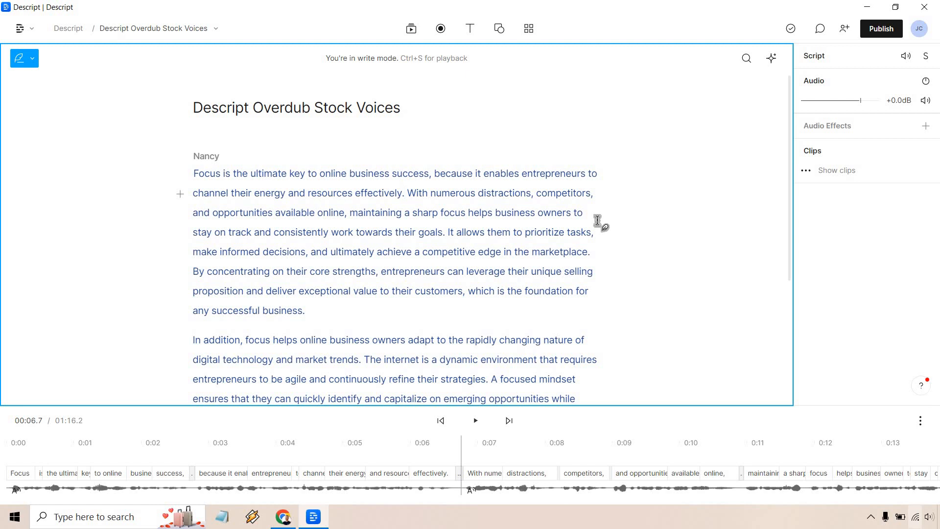
{"action": "left_click", "coordinate": [403, 193]}
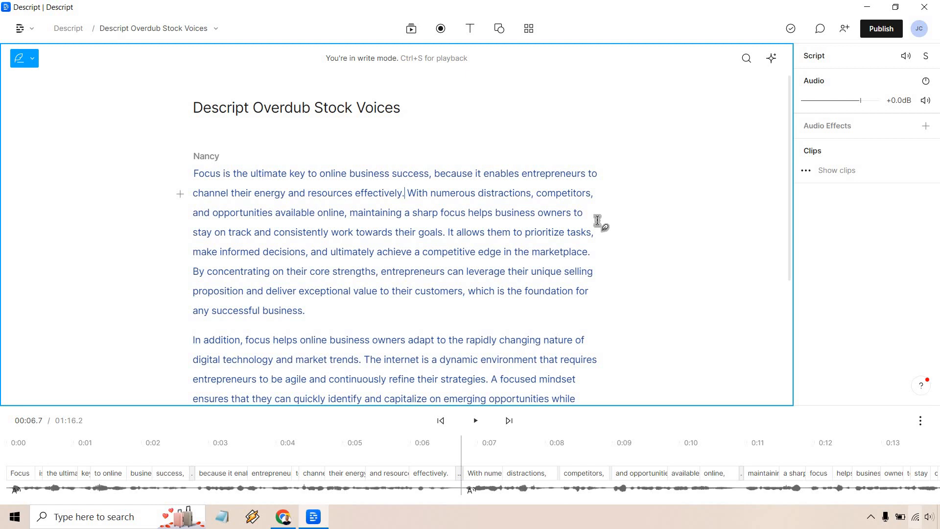